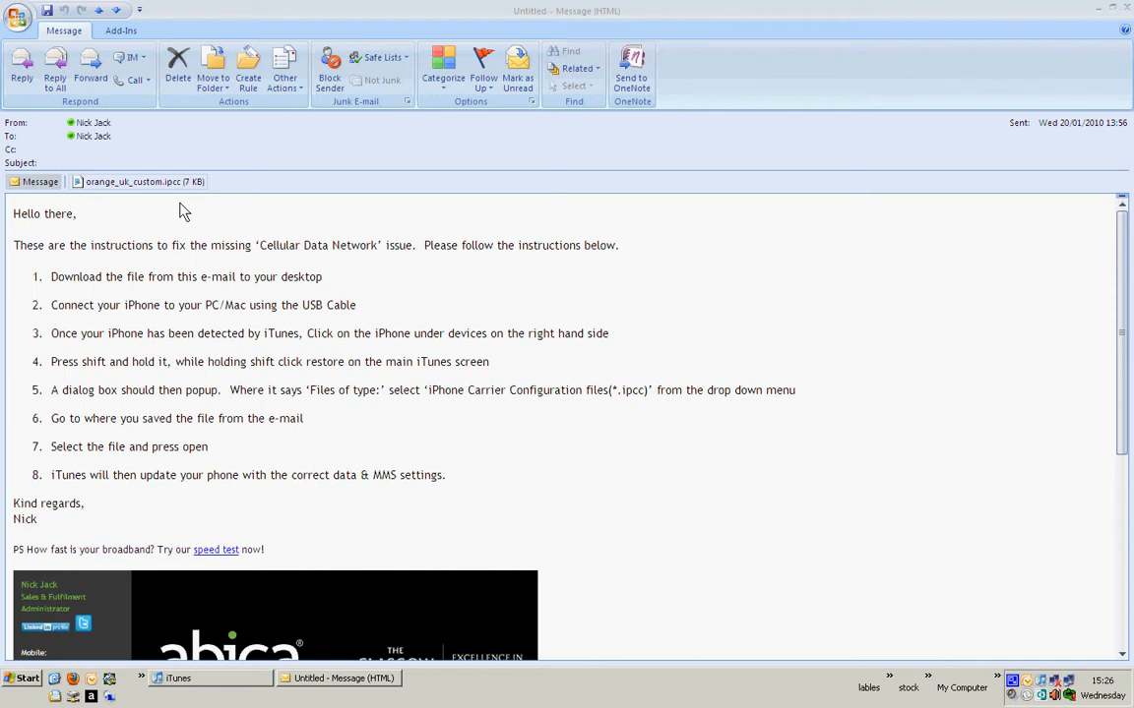
mouse_move(182, 188)
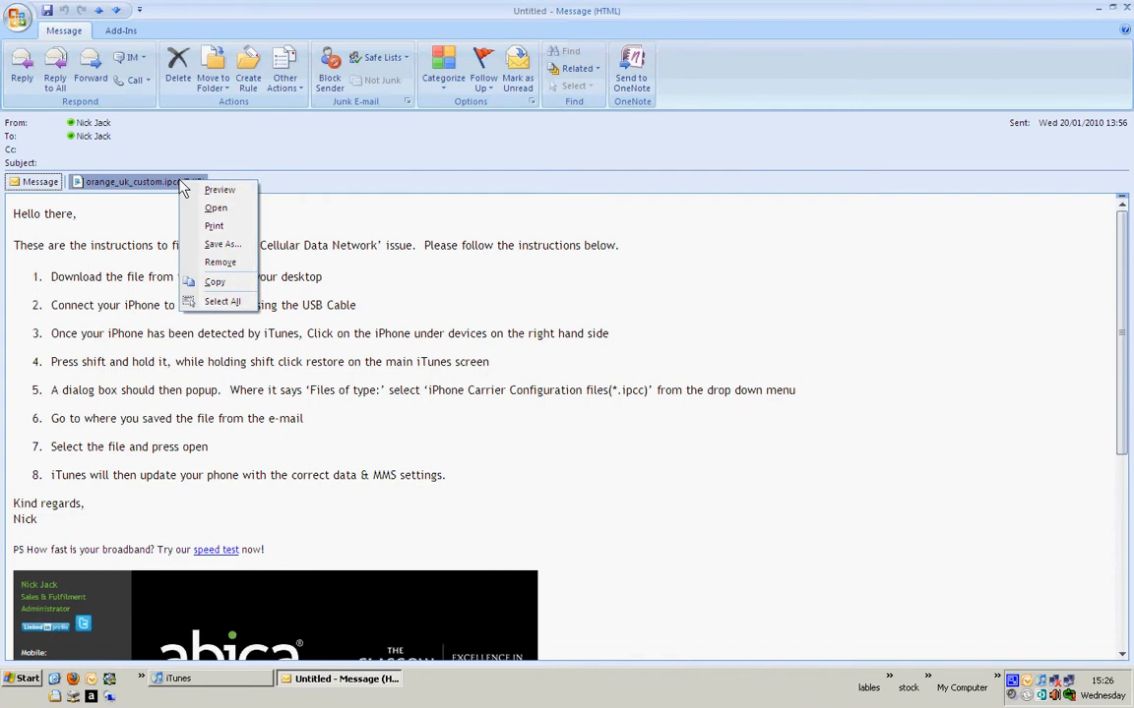
mouse_move(222, 244)
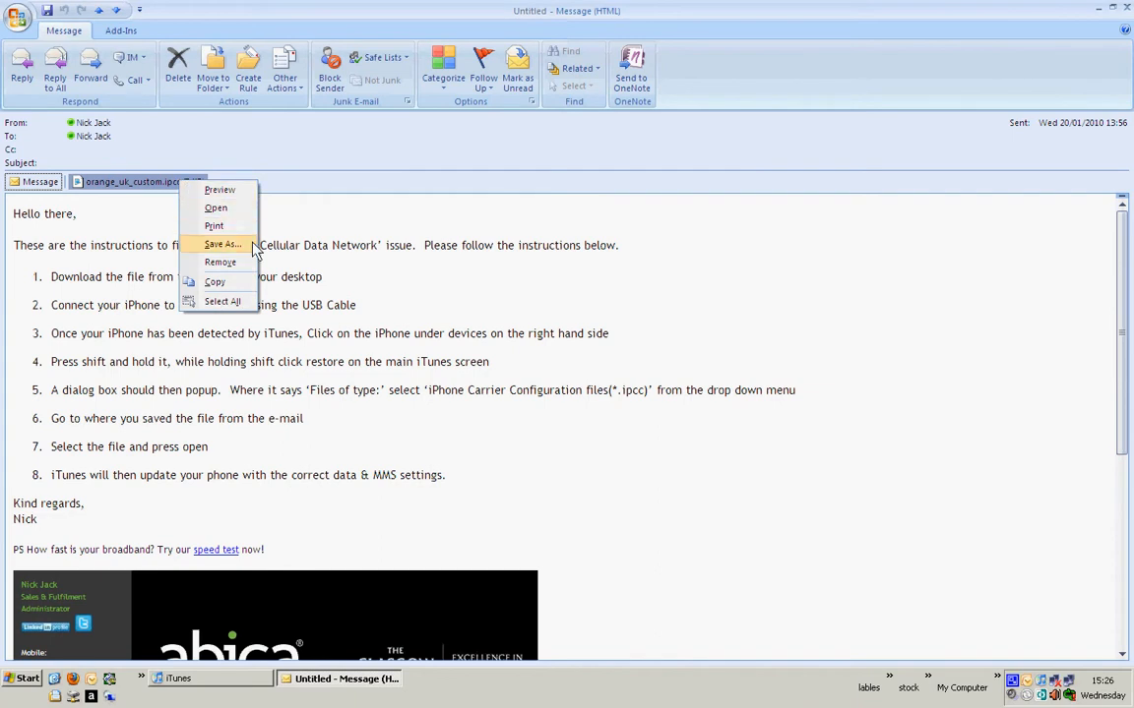
Save the orange_uk_custom.ipcc attachment to the Desktop via Save As
click(223, 245)
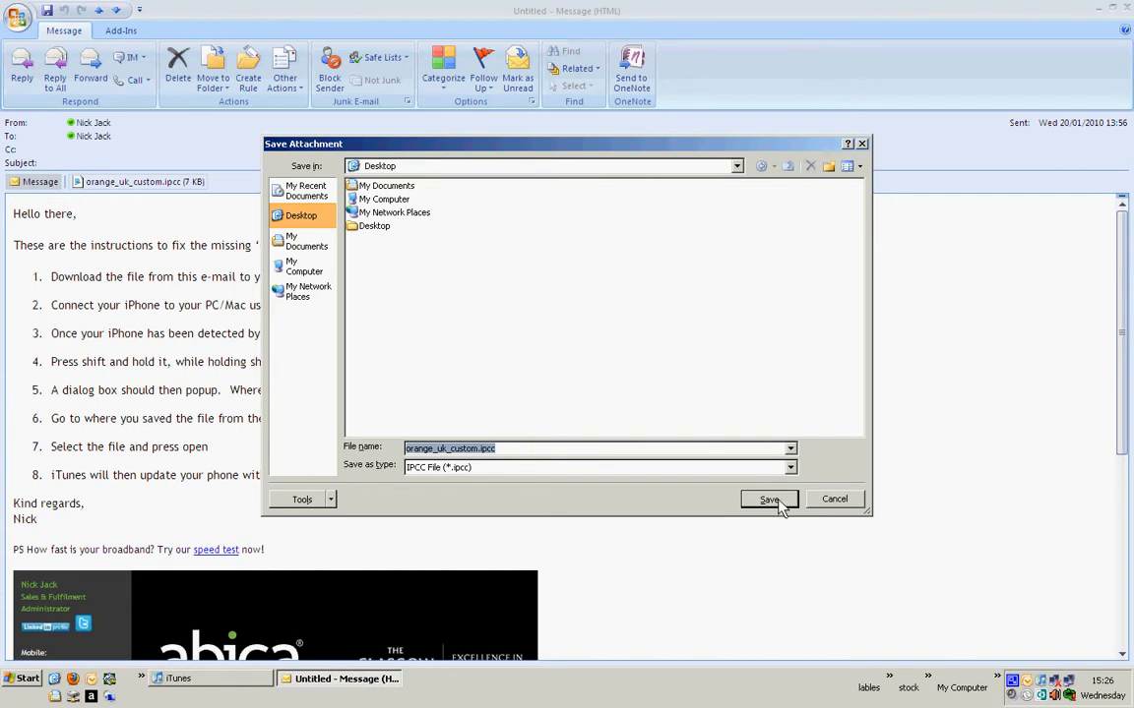
click(769, 499)
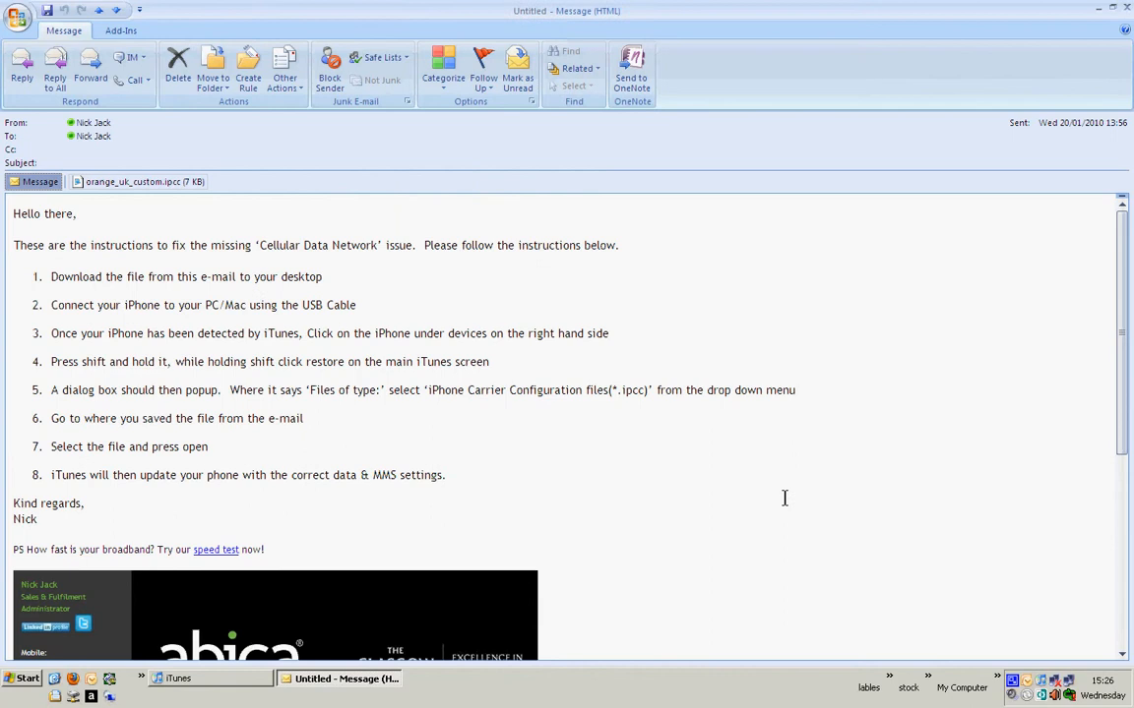
mouse_move(344, 684)
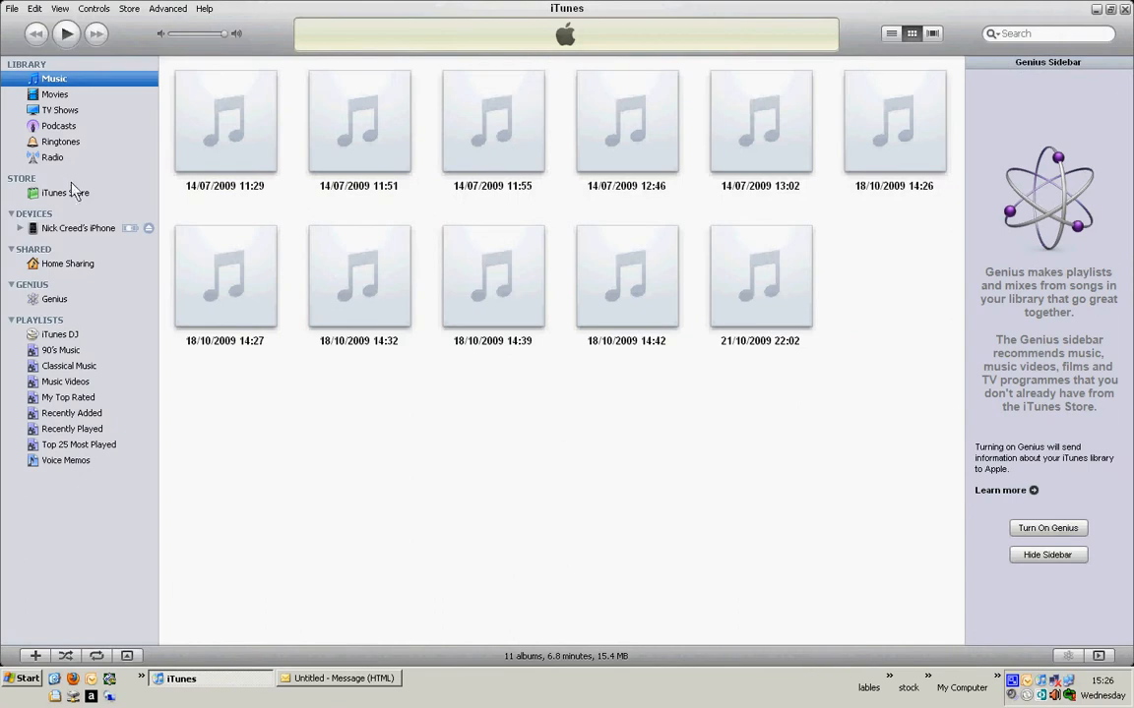
mouse_move(34, 221)
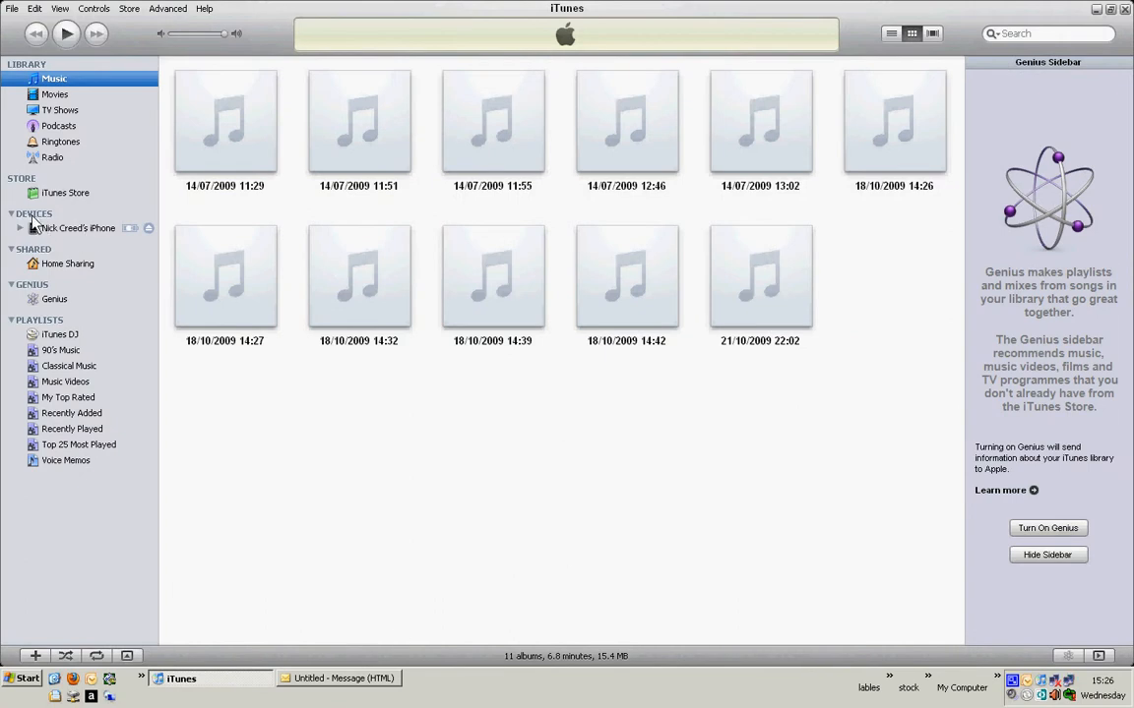
mouse_move(76, 233)
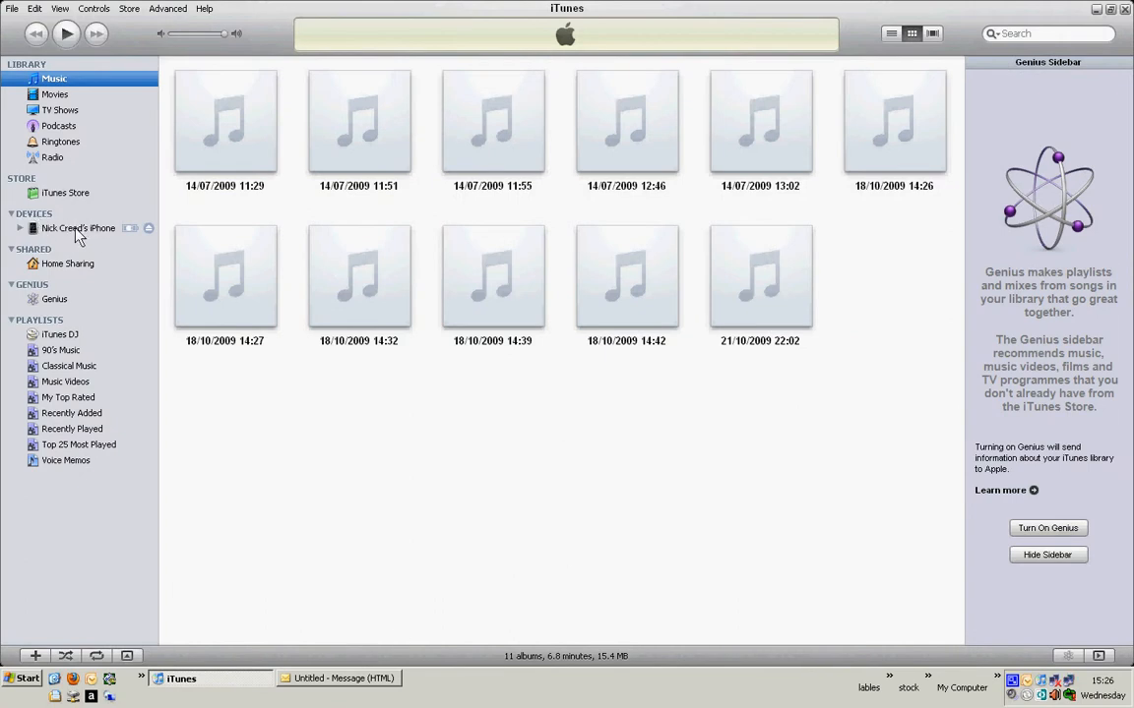
Select the iPhone under DEVICES in the iTunes sidebar to show its Summary
click(77, 227)
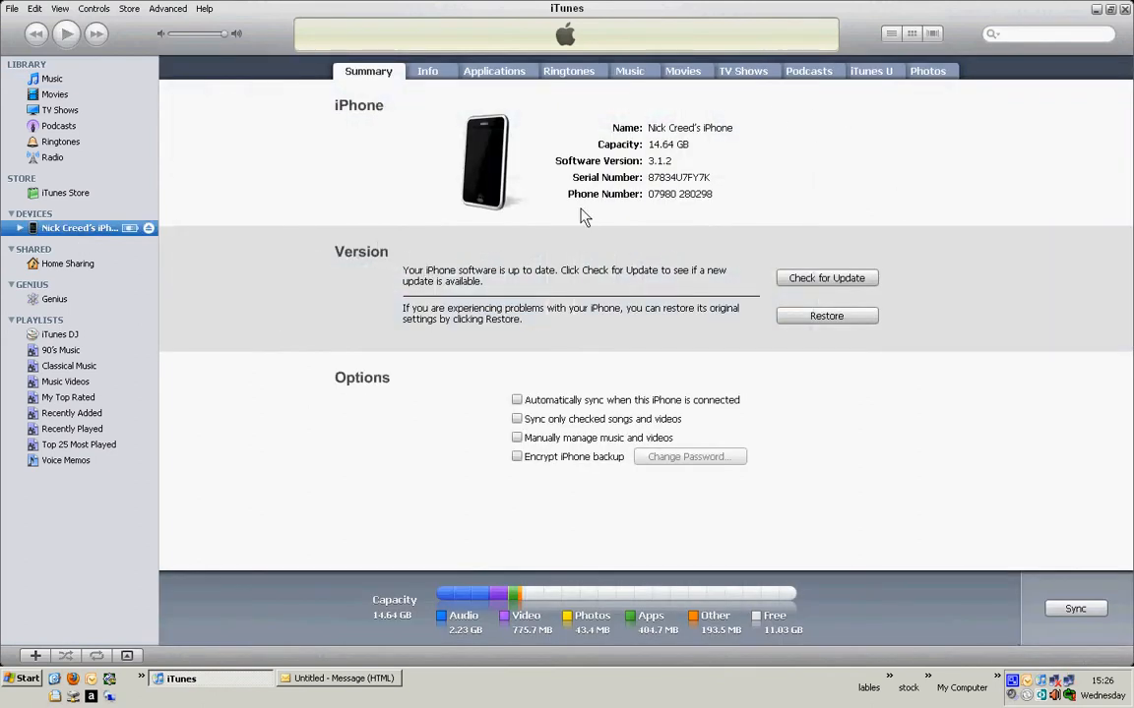
mouse_move(816, 323)
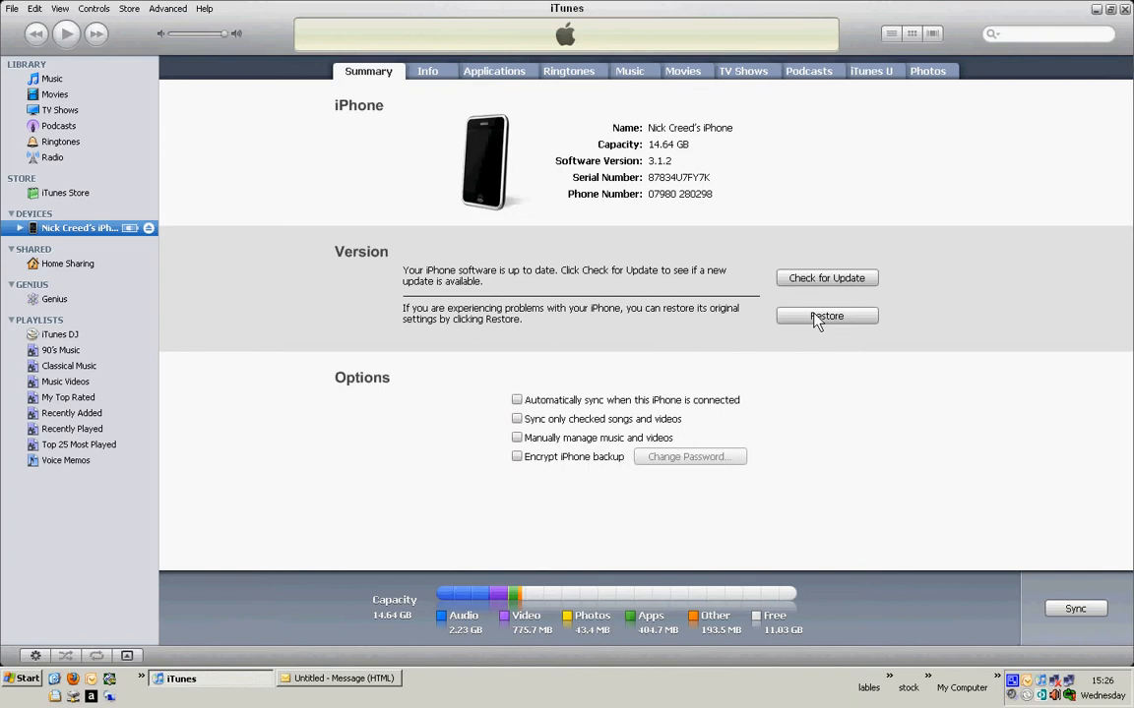
Shift-click Restore, filter to *.ipcc files, and open orange_uk_custom.ipcc from the Desktop
click(826, 315)
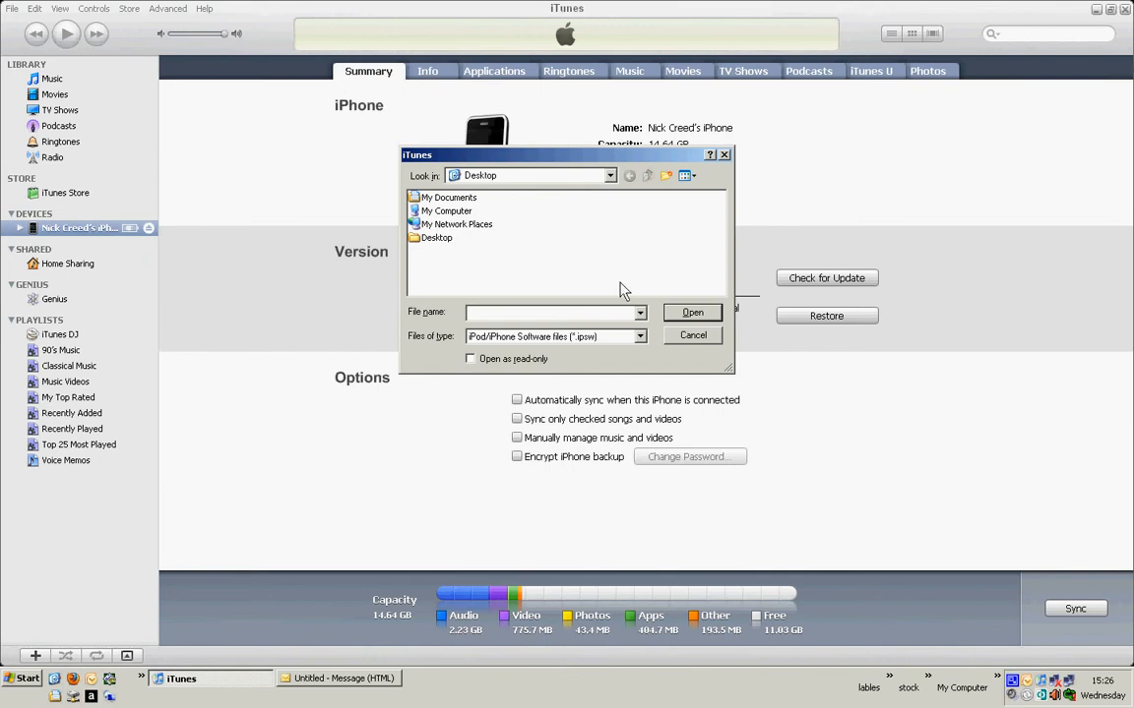
mouse_move(559, 347)
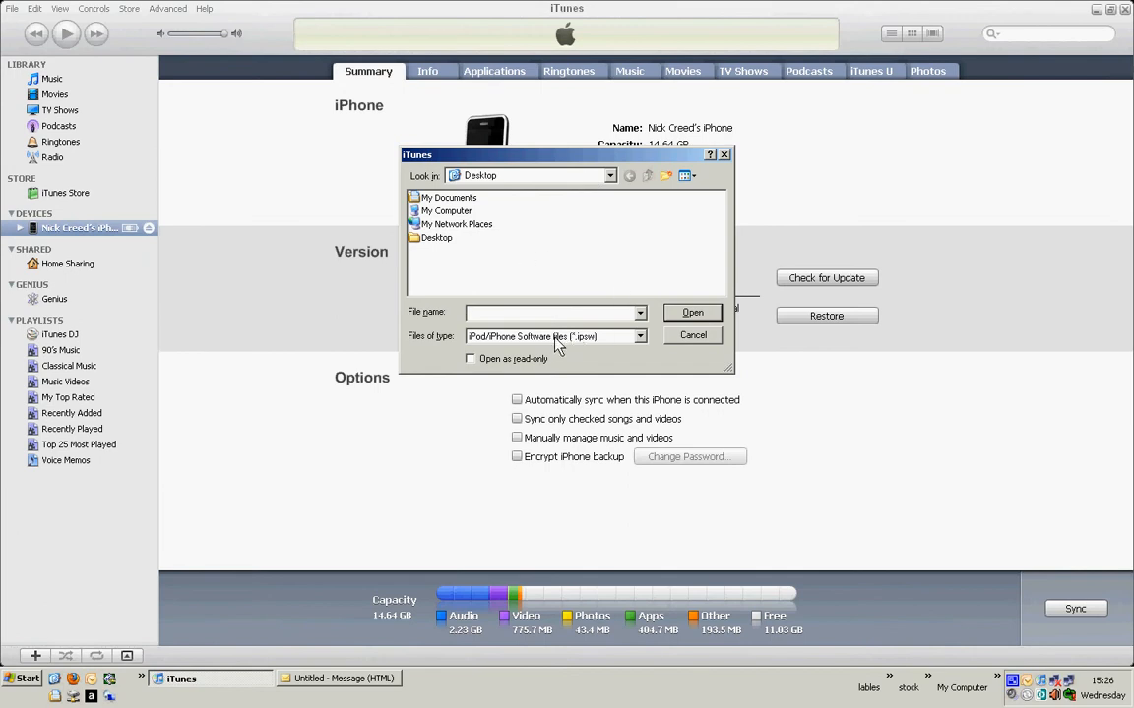
click(640, 336)
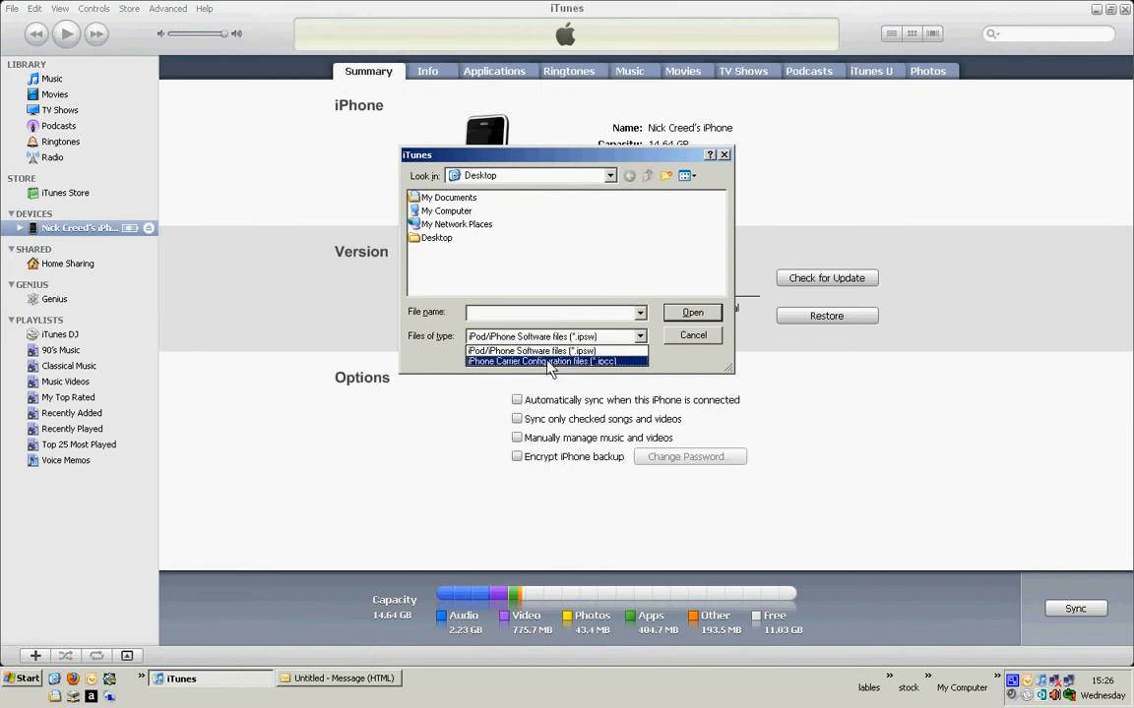
click(549, 361)
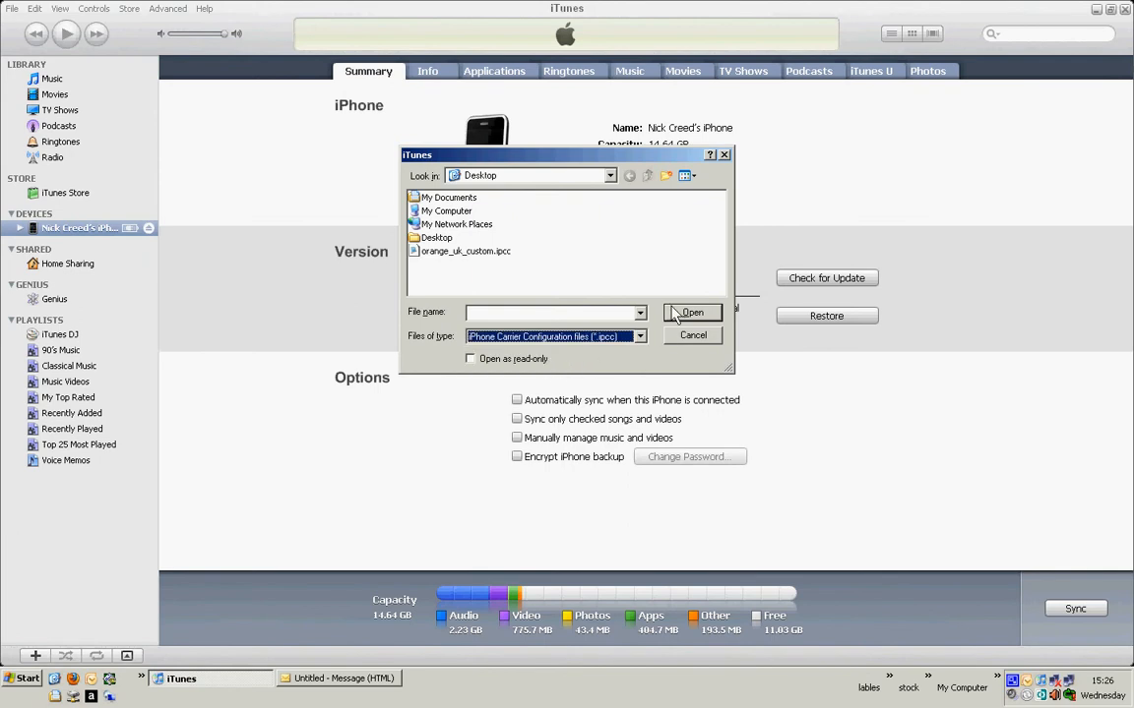
mouse_move(465, 251)
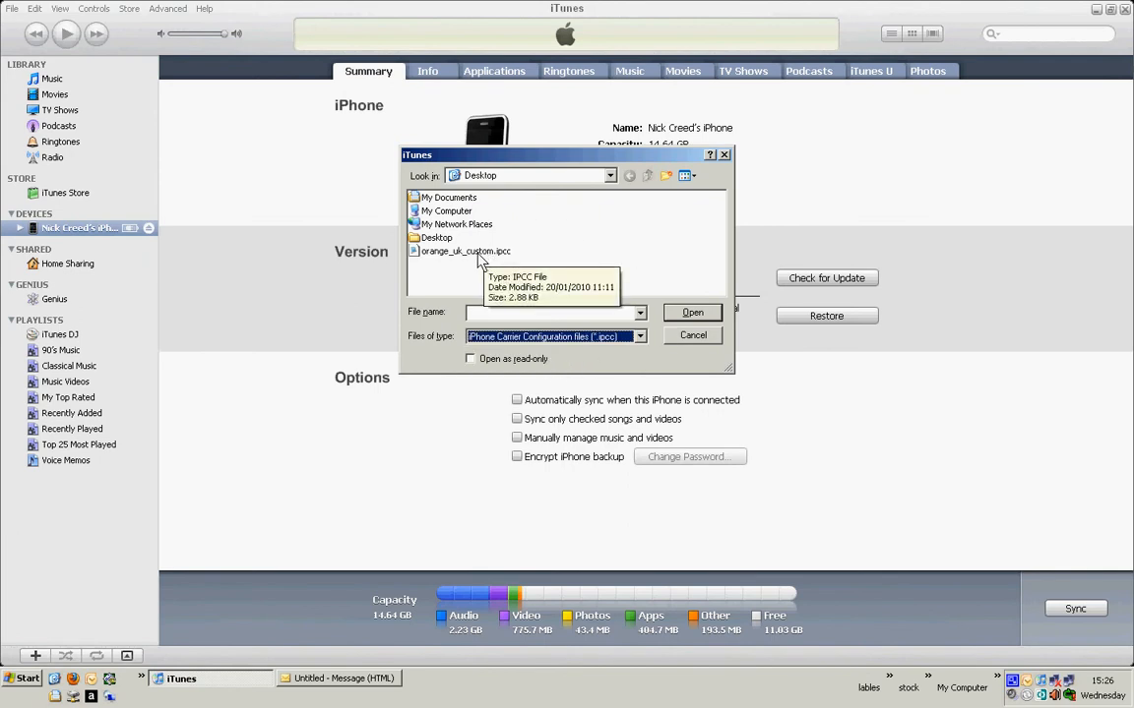
click(464, 251)
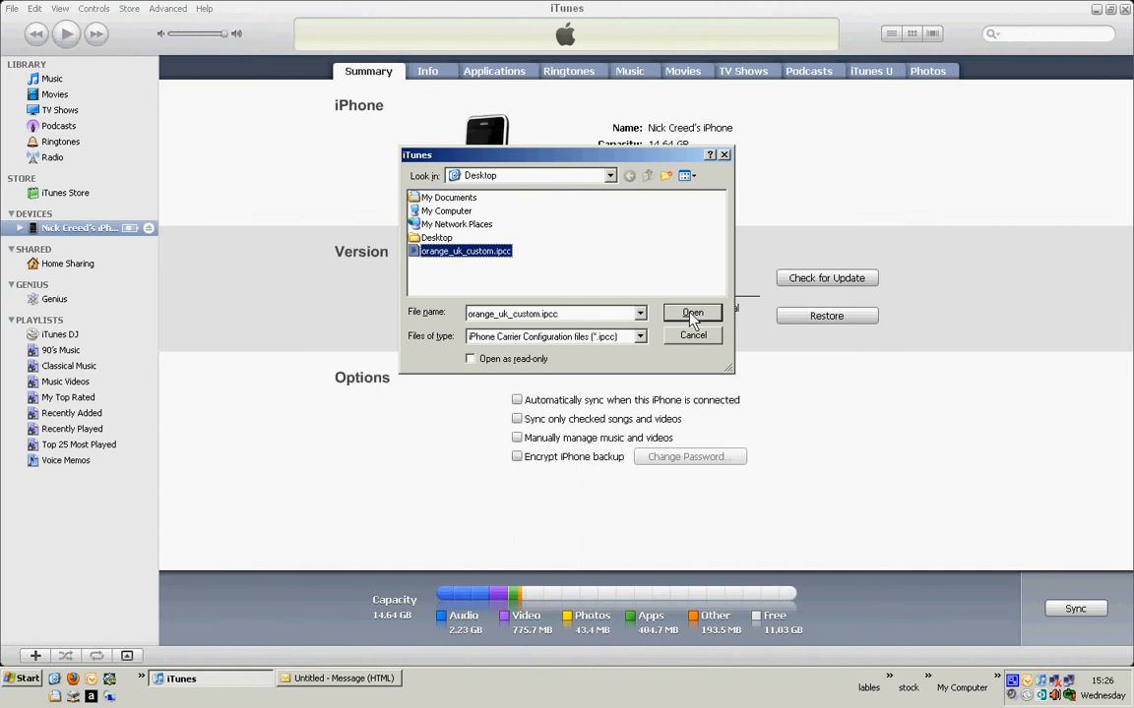
click(692, 313)
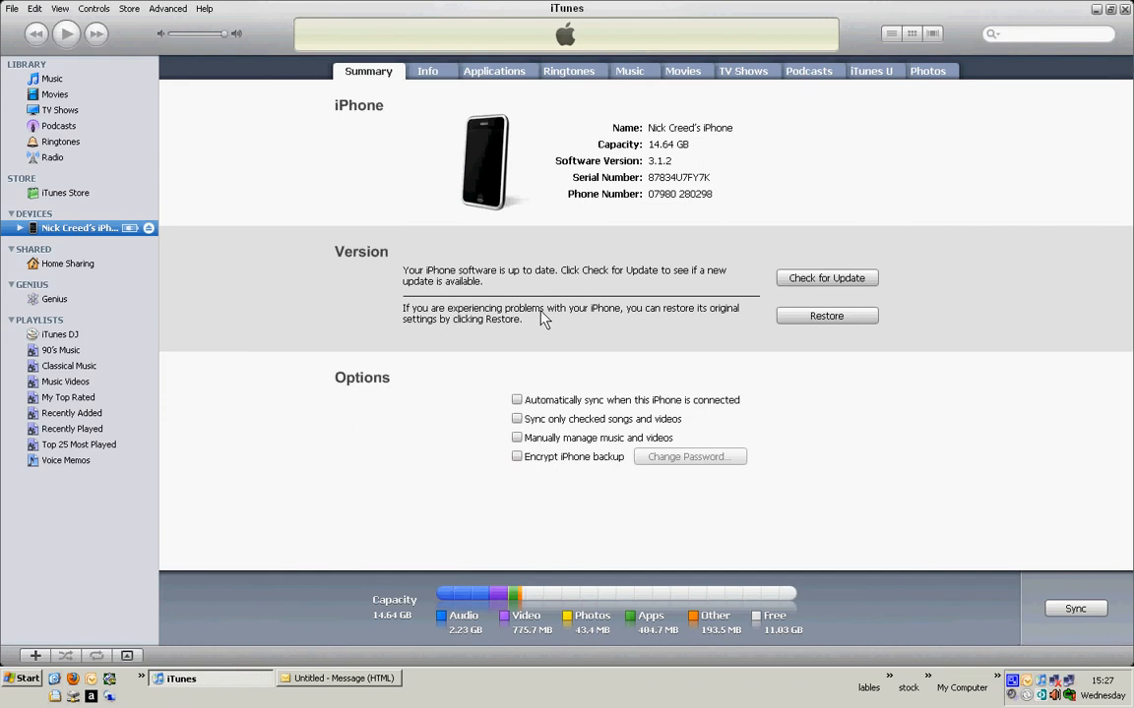
mouse_move(531, 329)
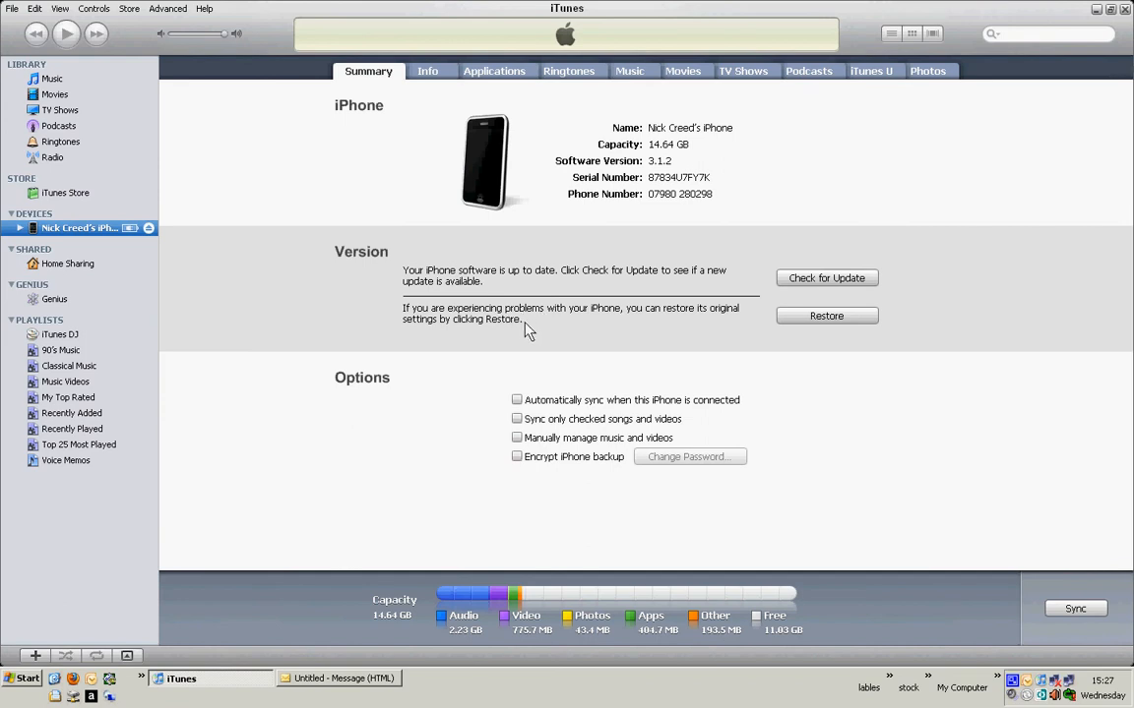